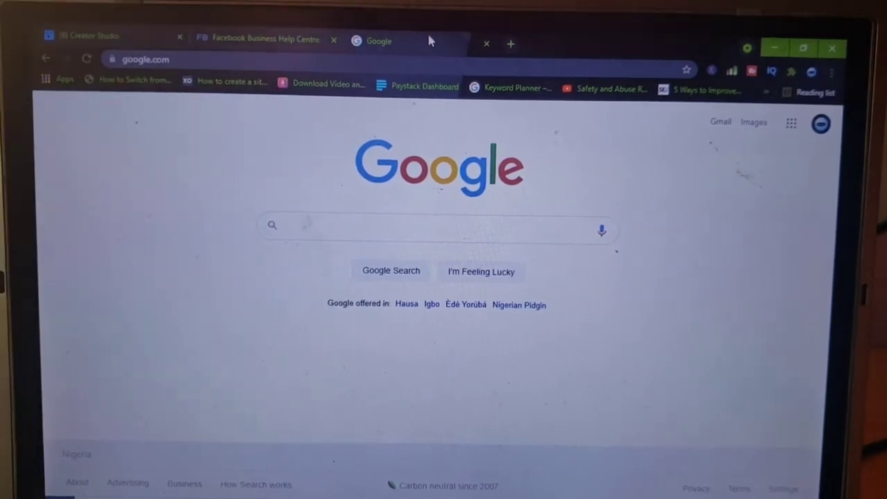
- Navigate to Facebook Creator Studio via the 'face' address suggestion and show the Monetisation overview
{"action": "left_click", "coordinate": [436, 224]}
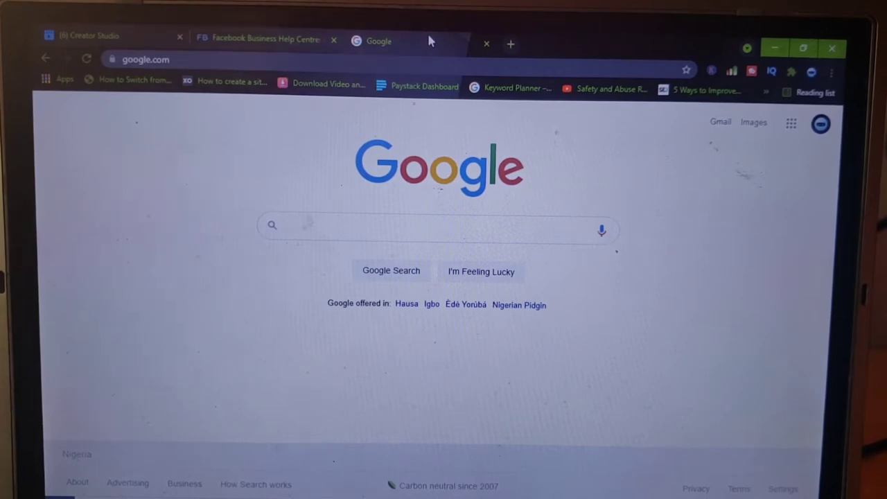
{"action": "left_click", "coordinate": [437, 225]}
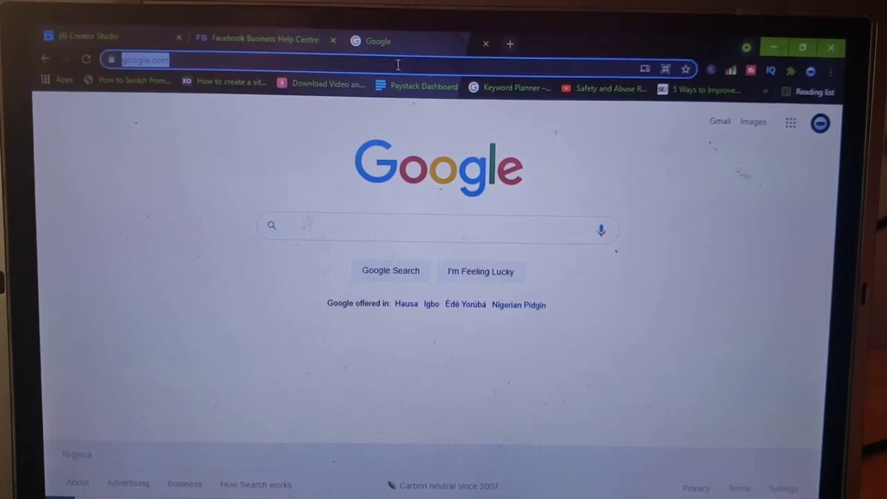
{"action": "type", "text": "face"}
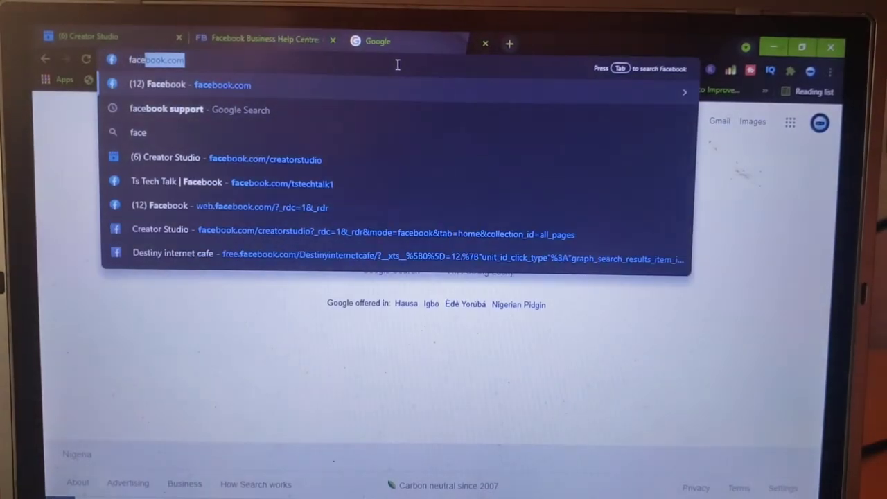
{"action": "left_click", "coordinate": [266, 158]}
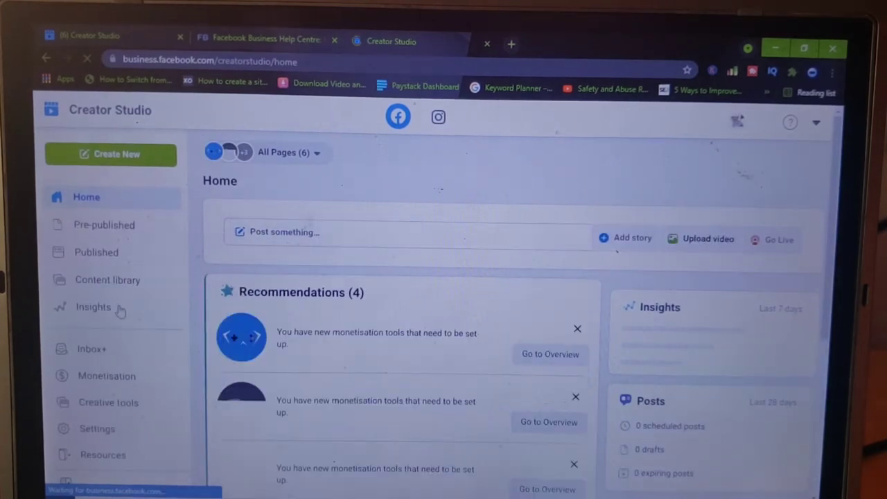
{"action": "left_click", "coordinate": [107, 375]}
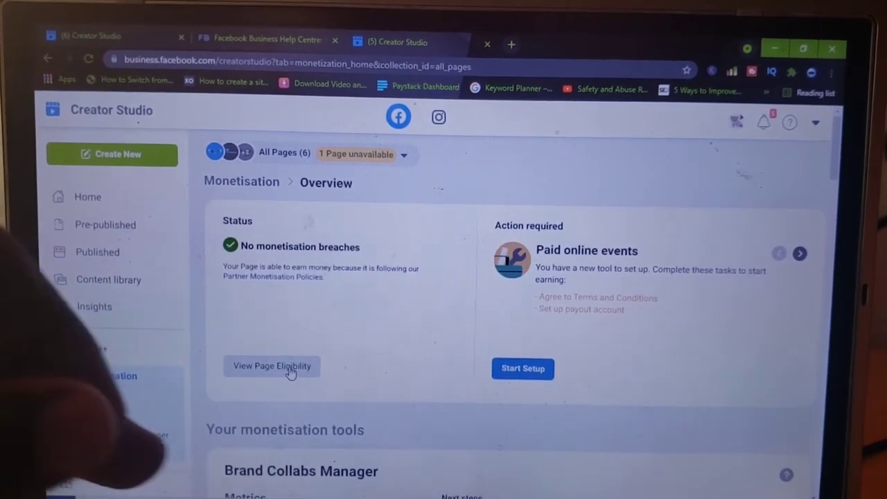
- View page eligibility for Ts Tech Talk and expand the In-Stream Ads for On-Demand criteria
{"action": "left_click", "coordinate": [272, 366]}
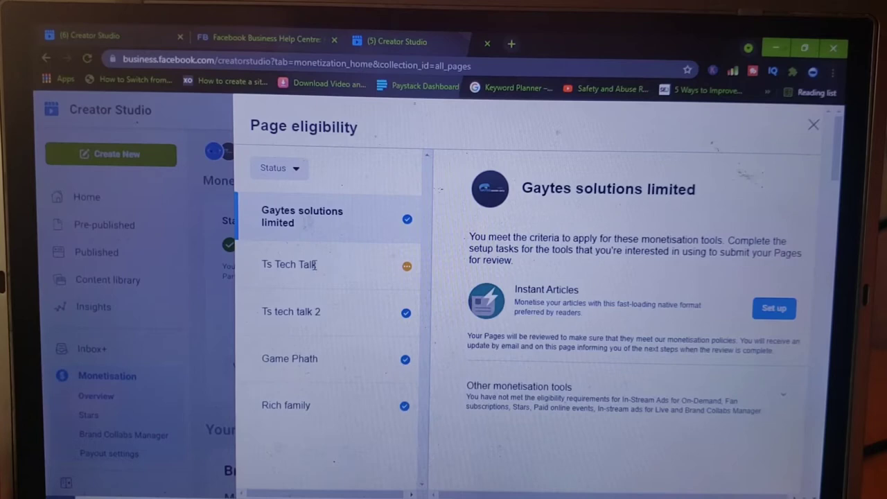
{"action": "left_click", "coordinate": [291, 264]}
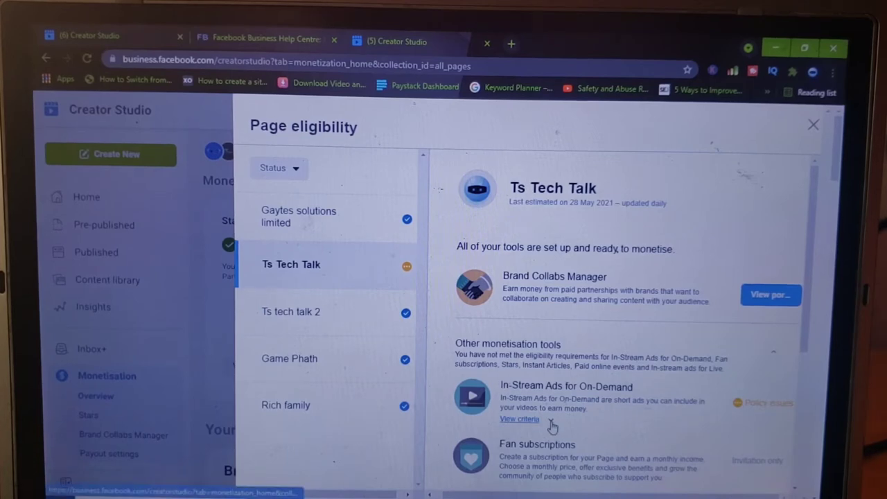
{"action": "left_click", "coordinate": [519, 419]}
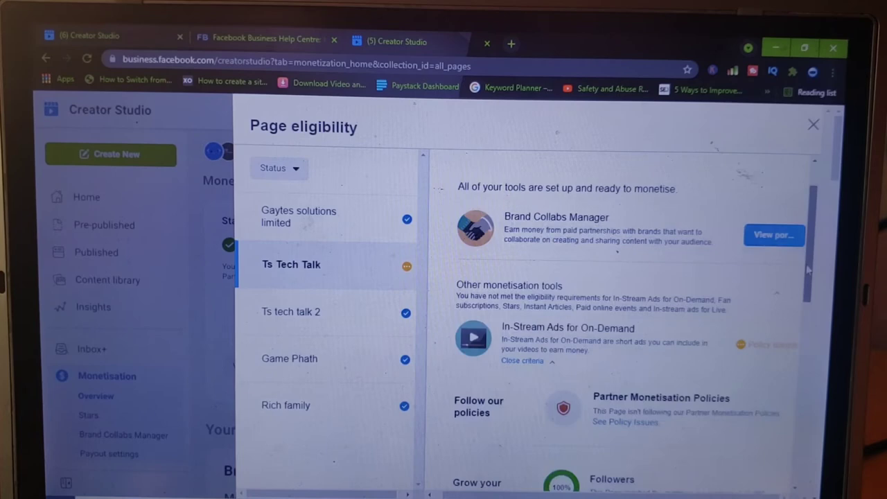
{"action": "scroll", "scroll_direction": "down", "scroll_amount": 3}
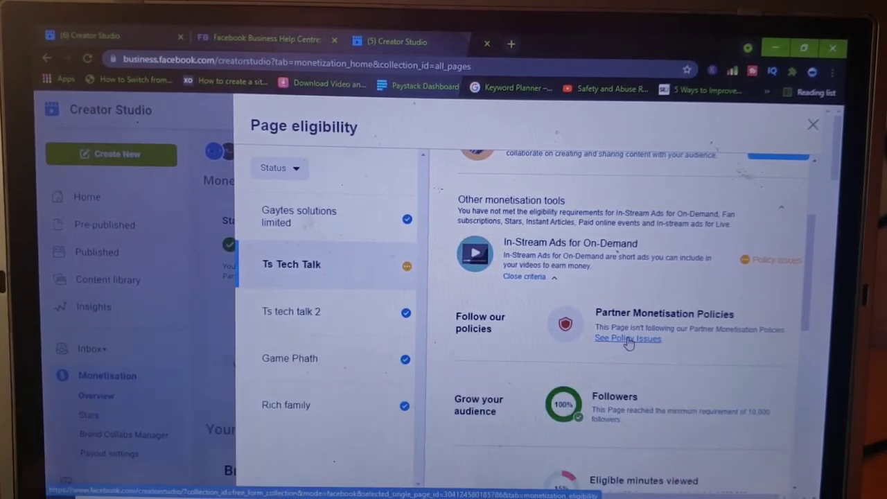
- Show Ts Tech Talk's Partner Monetisation Policy issues down to the Limited originality of content card
{"action": "left_click", "coordinate": [627, 338]}
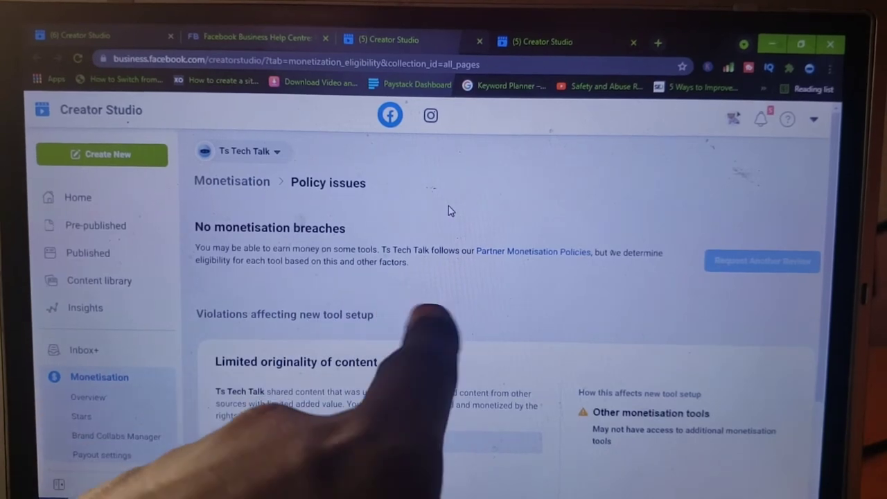
{"action": "mouse_move", "coordinate": [765, 214]}
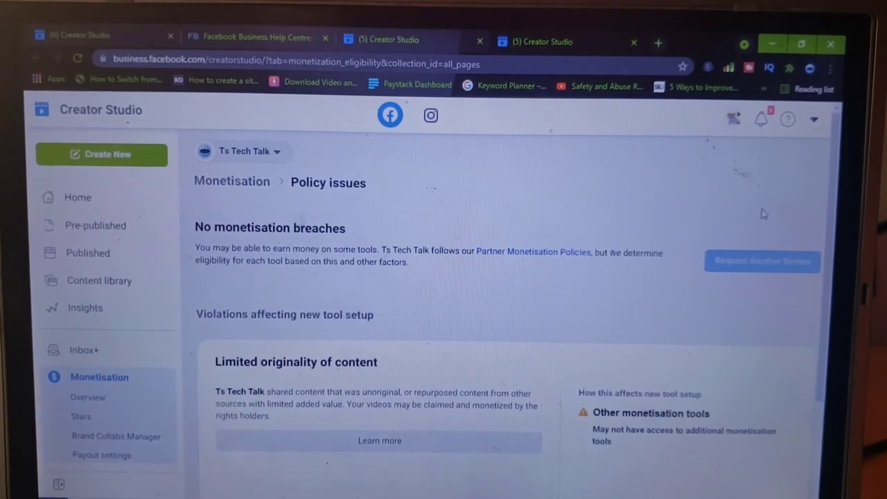
{"action": "scroll", "scroll_direction": "down", "scroll_amount": 3}
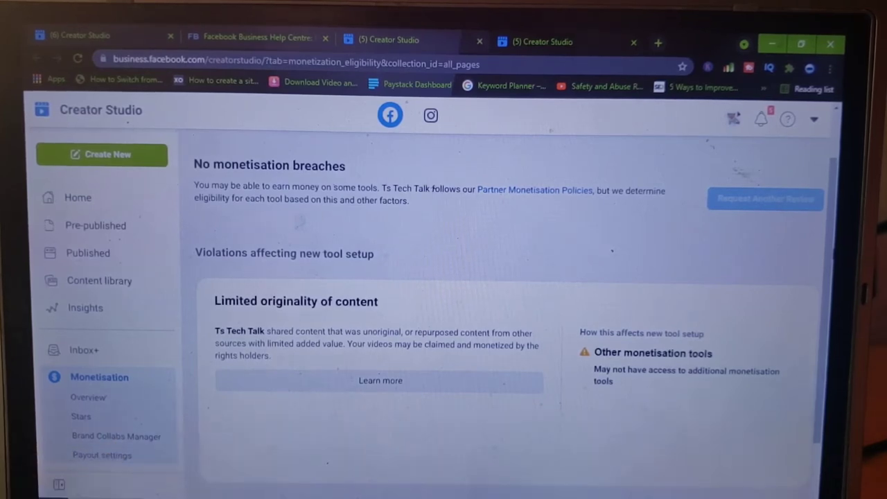
{"action": "mouse_move", "coordinate": [630, 326]}
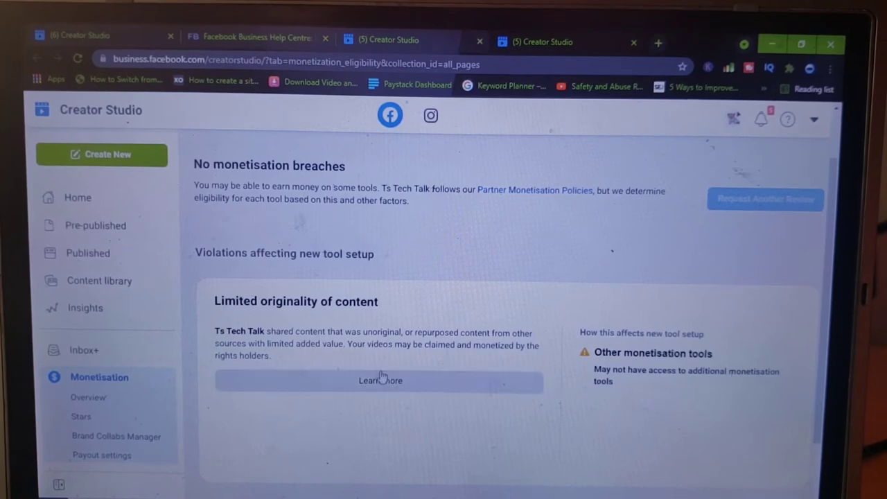
{"action": "mouse_move", "coordinate": [377, 382]}
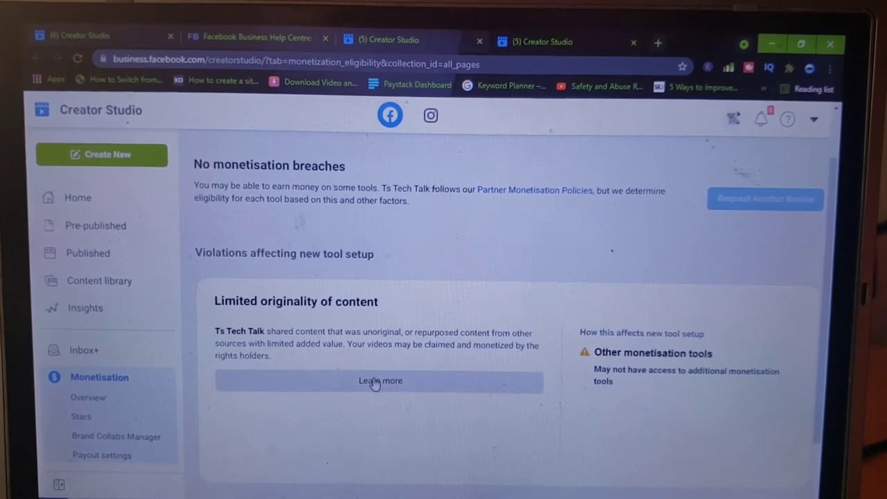
- Read the Help Centre article on limited originality of content, then return to Creator Studio home
{"action": "left_click", "coordinate": [380, 380]}
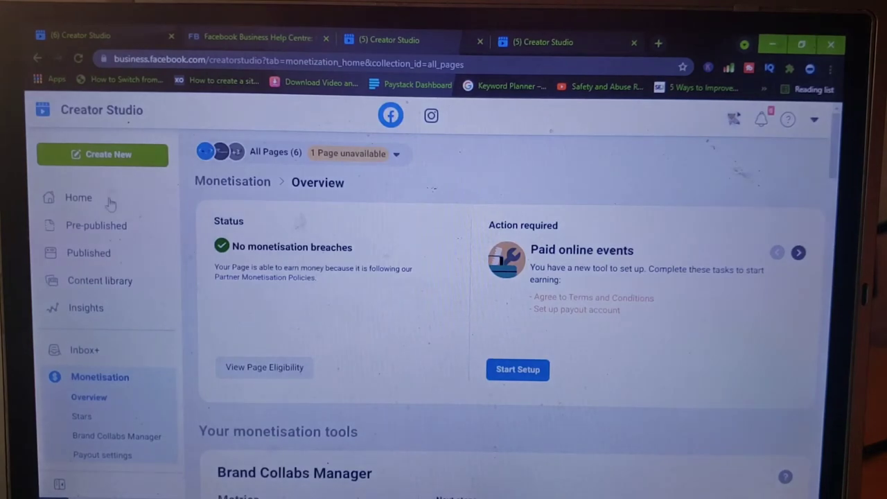
{"action": "left_click", "coordinate": [78, 197]}
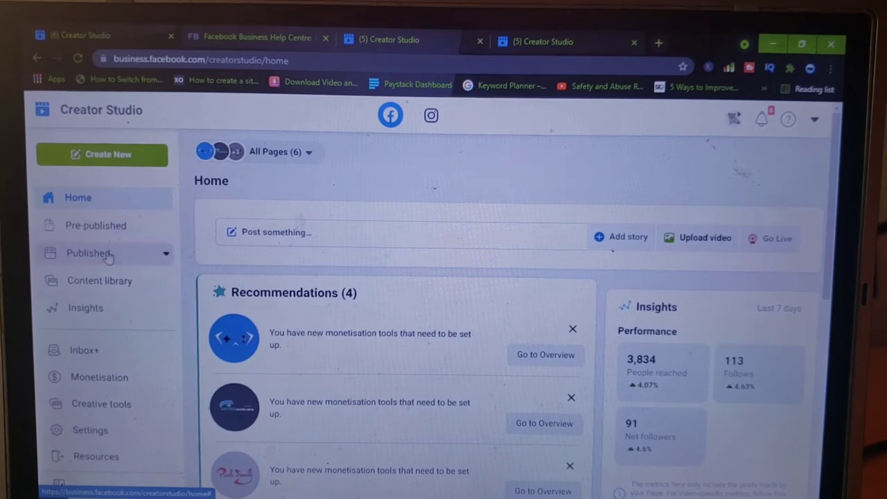
- List Ts Tech Talk's published posts and browse down to those from mid-April 2021
{"action": "left_click", "coordinate": [88, 252]}
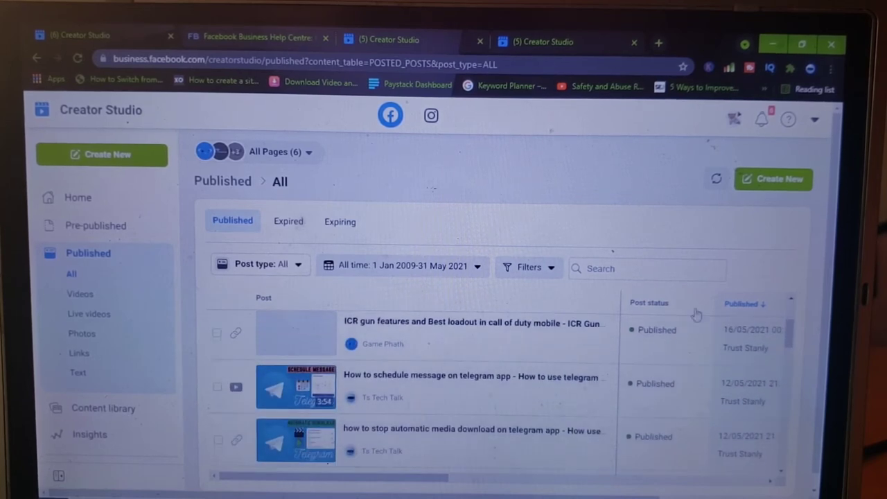
{"action": "left_click", "coordinate": [260, 265]}
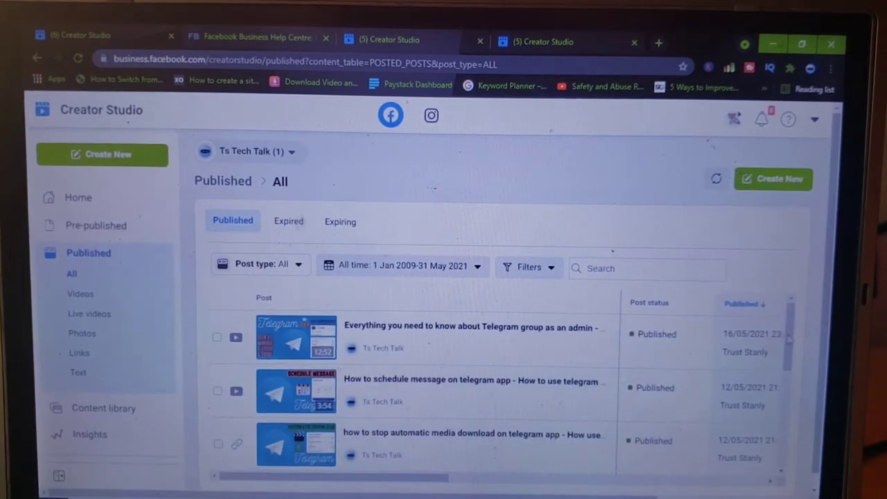
{"action": "scroll", "scroll_direction": "down", "scroll_amount": 3}
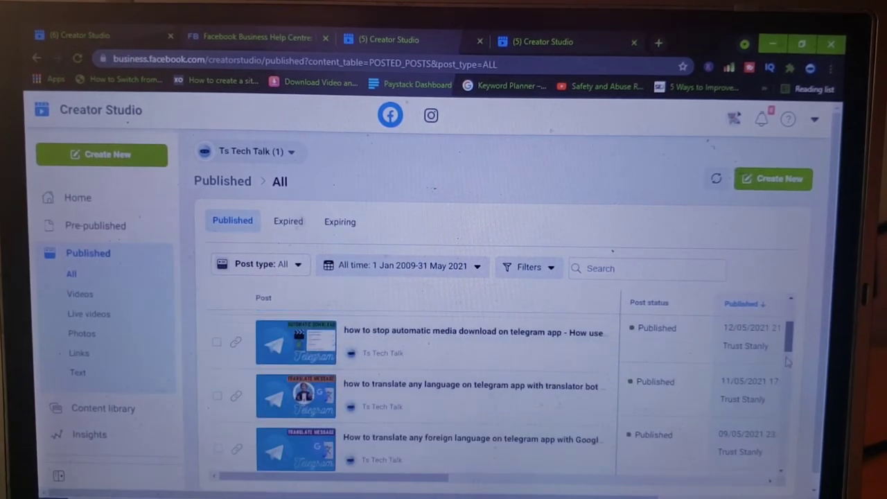
{"action": "scroll", "scroll_direction": "down", "scroll_amount": 3}
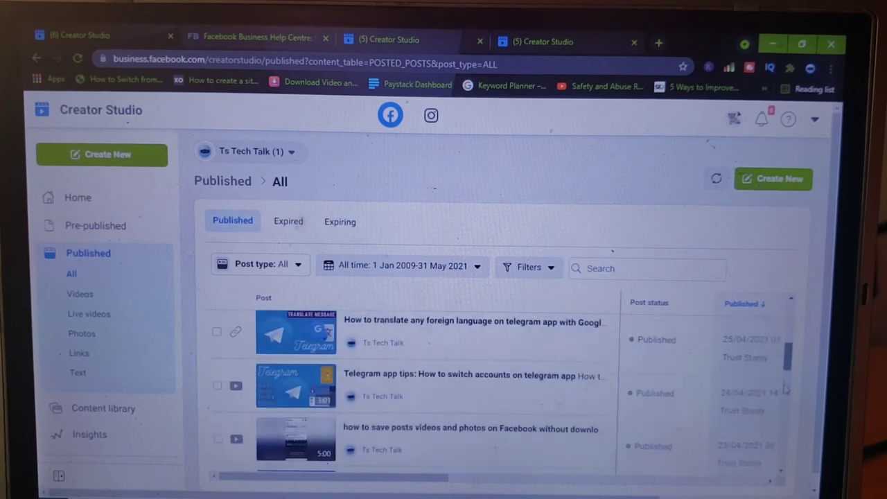
{"action": "scroll", "scroll_direction": "down", "scroll_amount": 3}
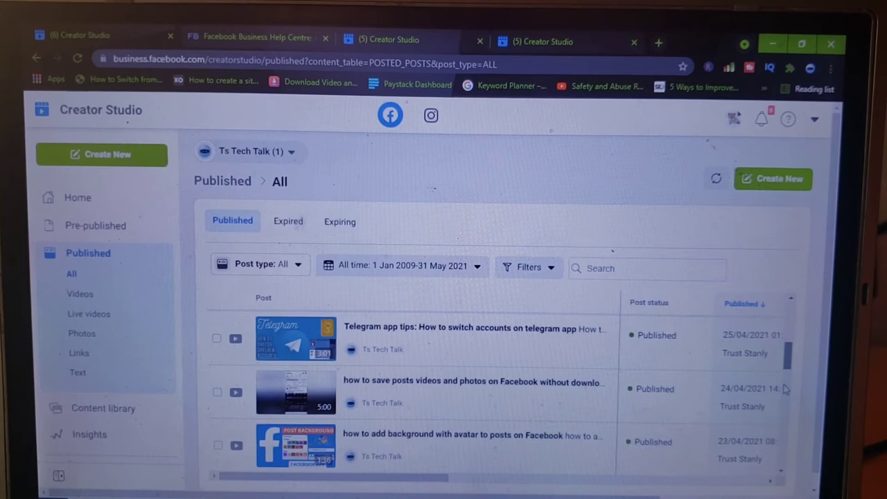
{"action": "scroll", "scroll_direction": "down", "scroll_amount": 3}
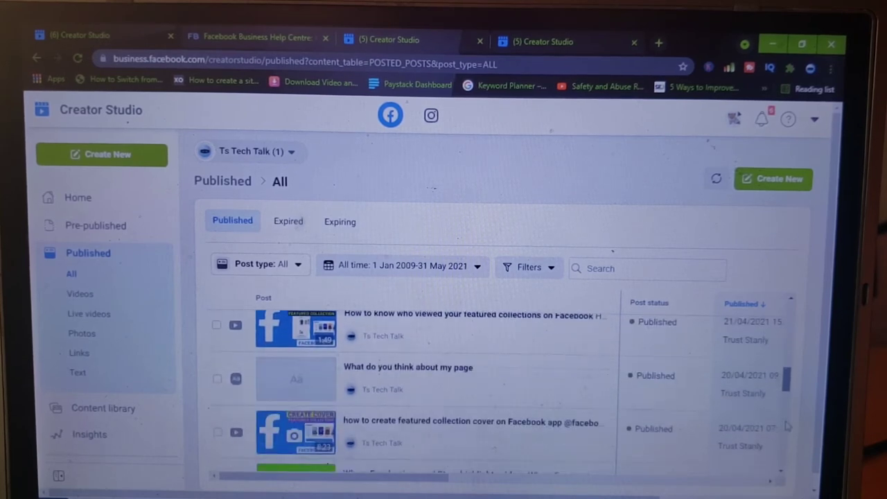
{"action": "scroll", "scroll_direction": "down", "scroll_amount": 3}
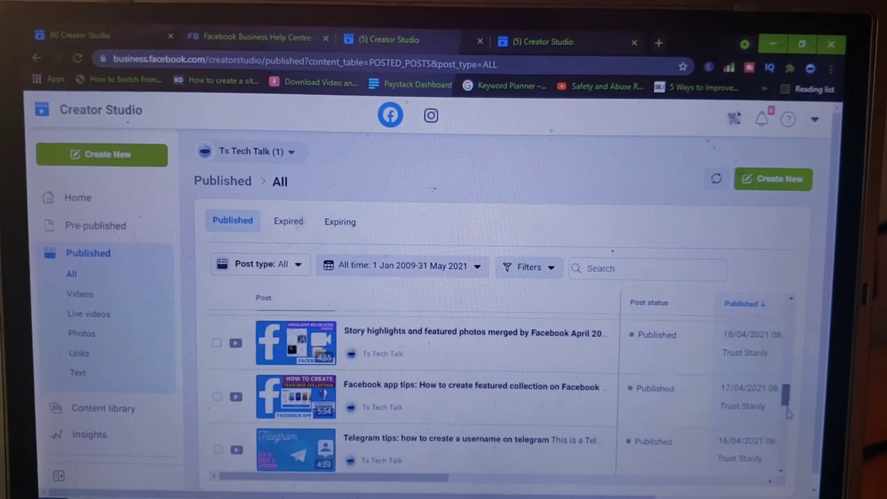
{"action": "scroll", "scroll_direction": "down", "scroll_amount": 3}
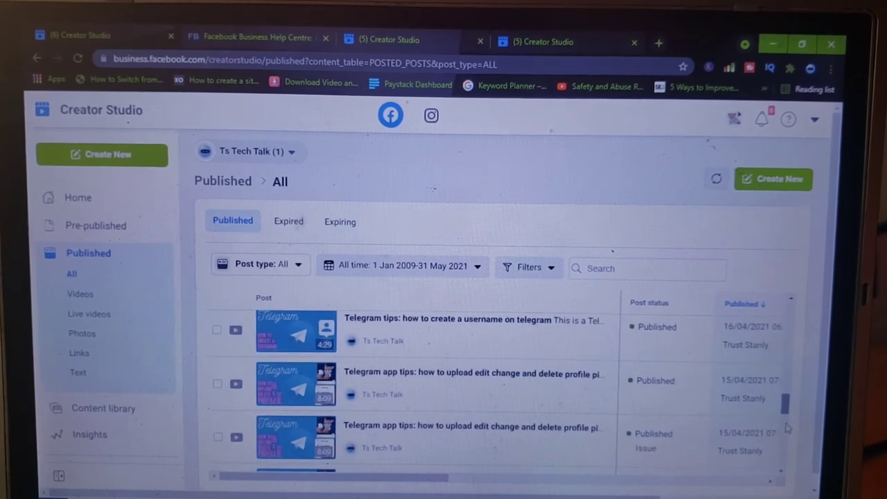
{"action": "scroll", "scroll_direction": "down", "scroll_amount": 3}
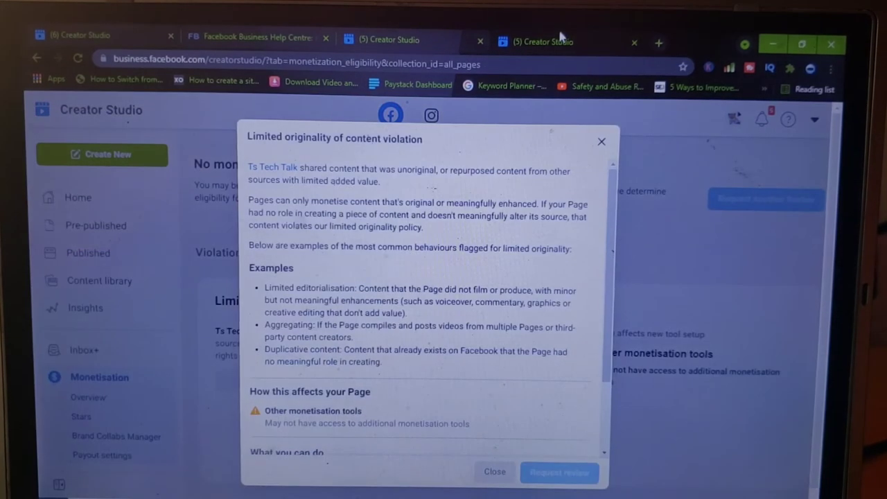
- Acknowledge having read the limited originality definition and submit a review request for Ts Tech Talk
{"action": "scroll", "scroll_direction": "down", "scroll_amount": 3}
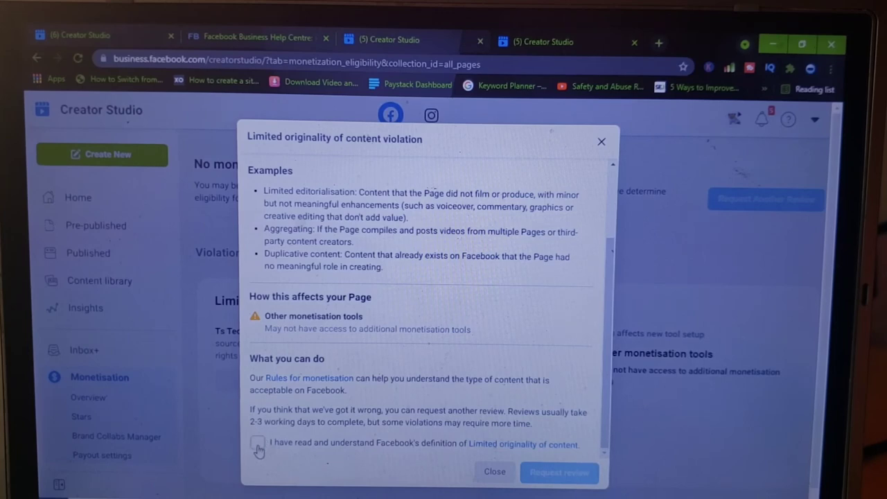
{"action": "left_click", "coordinate": [258, 442]}
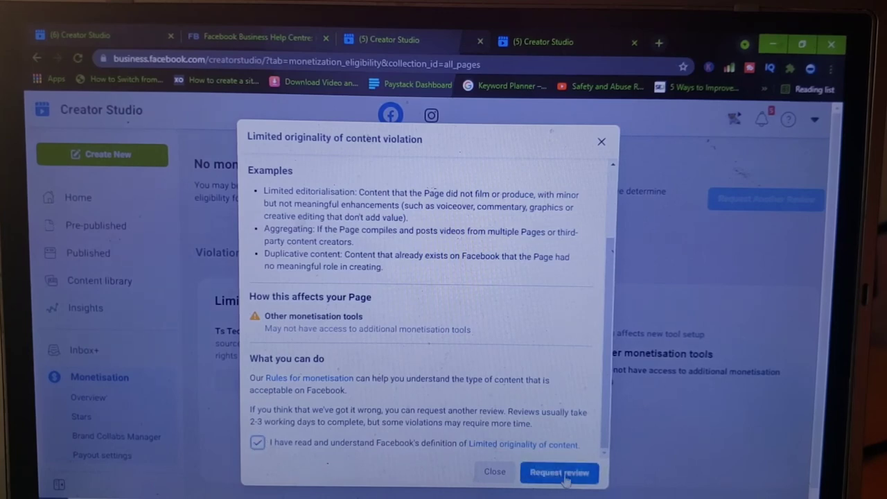
{"action": "left_click", "coordinate": [558, 471]}
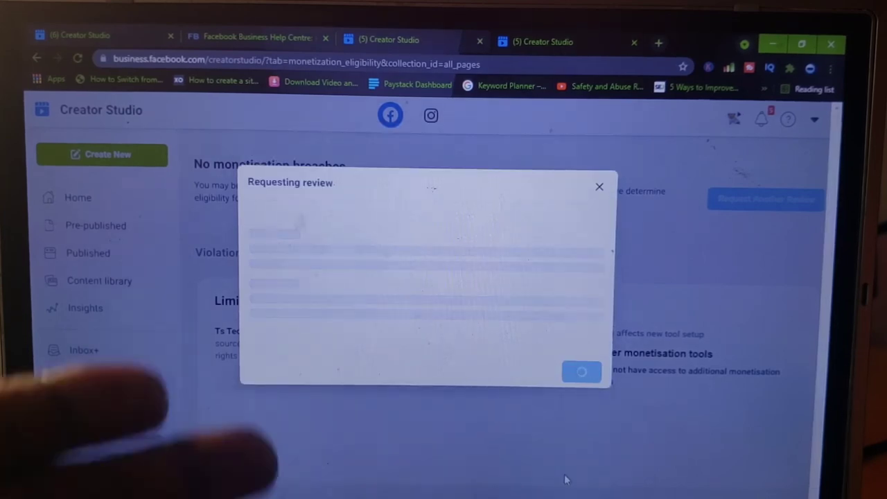
- Dismiss the 'Review request submitted' confirmation dialog
{"action": "left_click", "coordinate": [100, 377]}
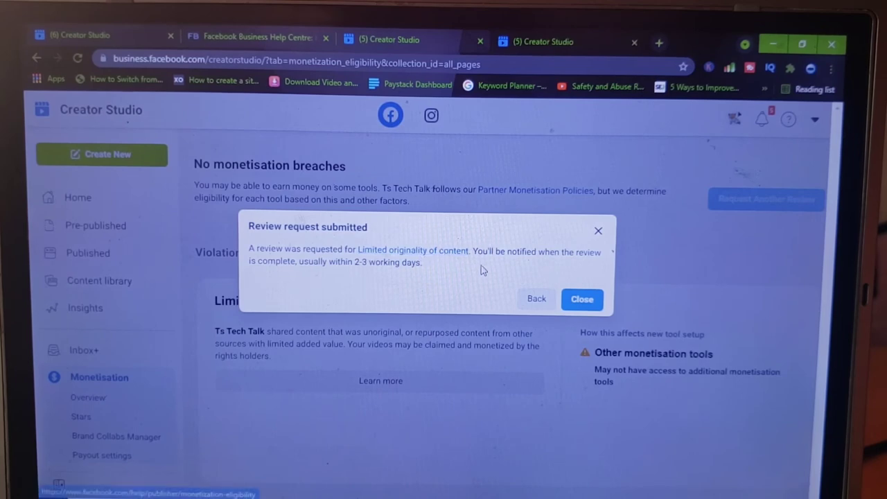
{"action": "mouse_move", "coordinate": [558, 269]}
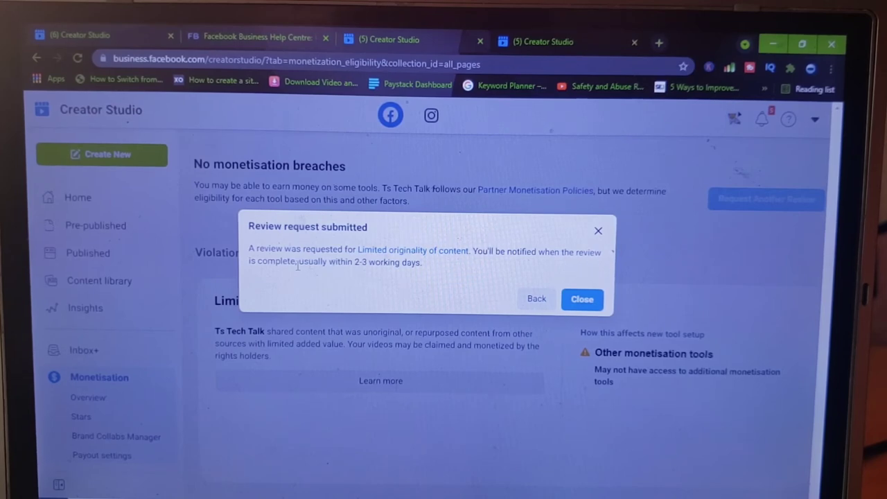
{"action": "mouse_move", "coordinate": [371, 273]}
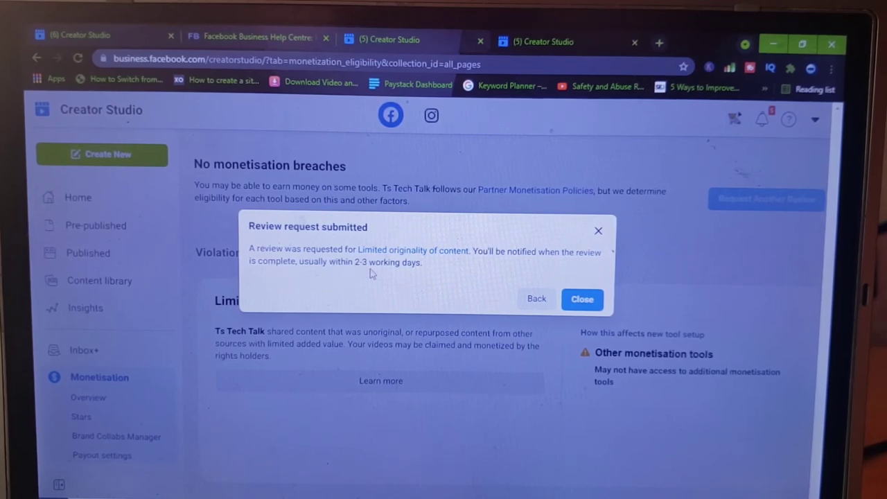
{"action": "mouse_move", "coordinate": [460, 283]}
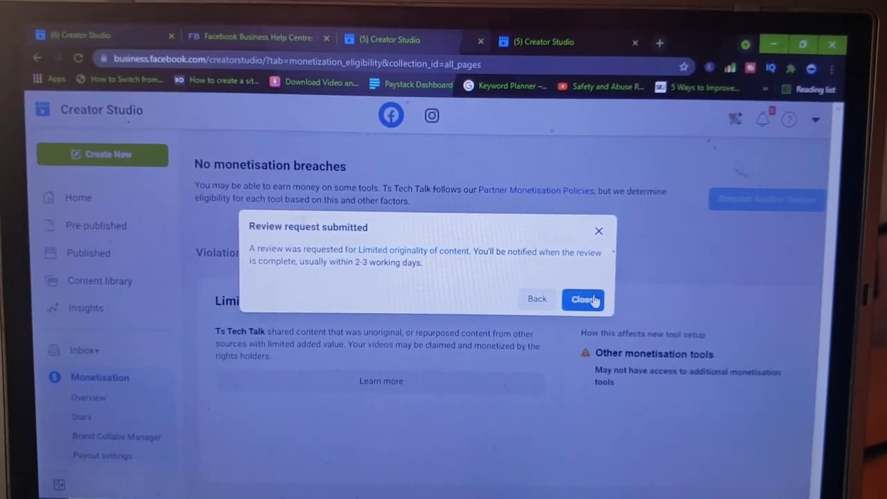
{"action": "left_click", "coordinate": [583, 299]}
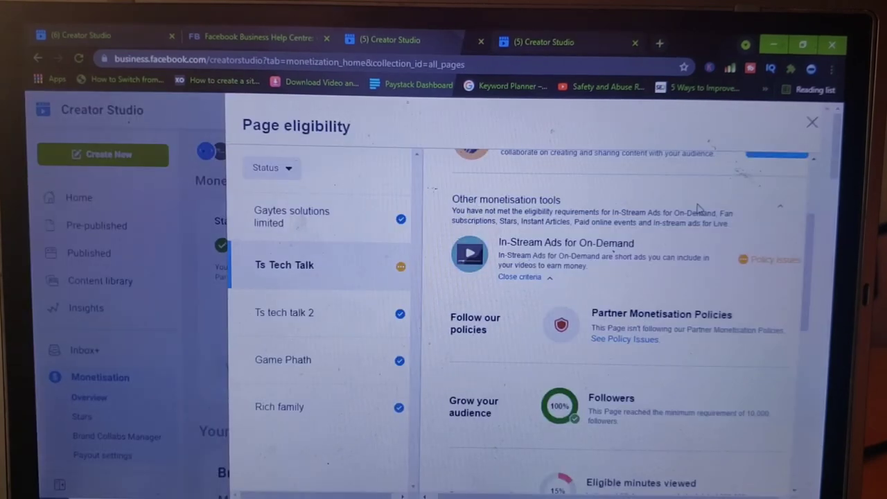
- From Page eligibility, revisit Ts Tech Talk's policy issues and the limited originality violation details
{"action": "scroll", "scroll_direction": "down", "scroll_amount": 3}
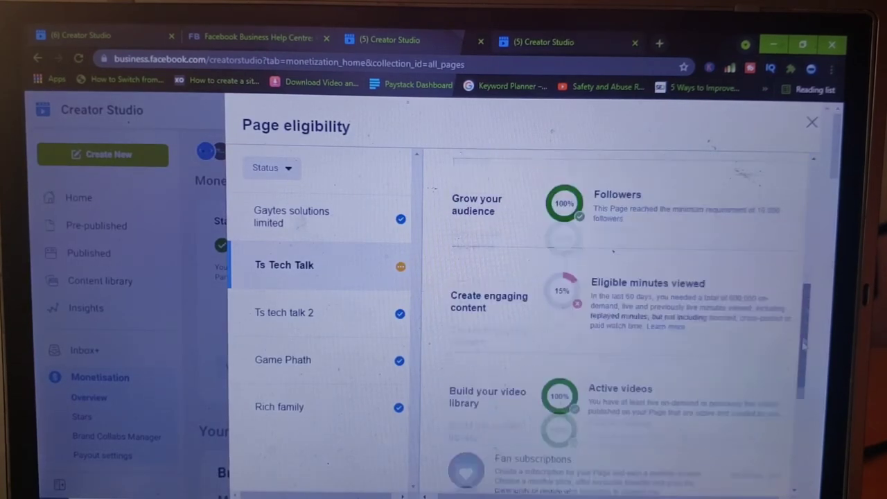
{"action": "scroll", "scroll_direction": "down", "scroll_amount": 3}
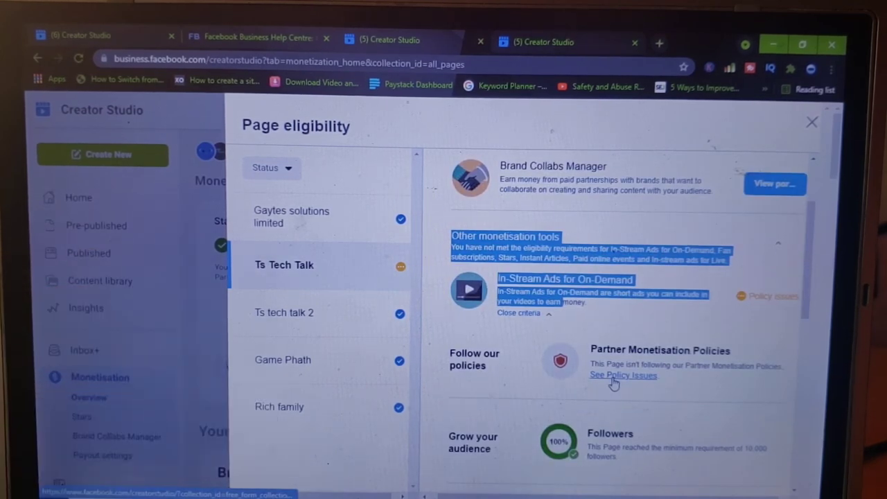
{"action": "left_click", "coordinate": [622, 374]}
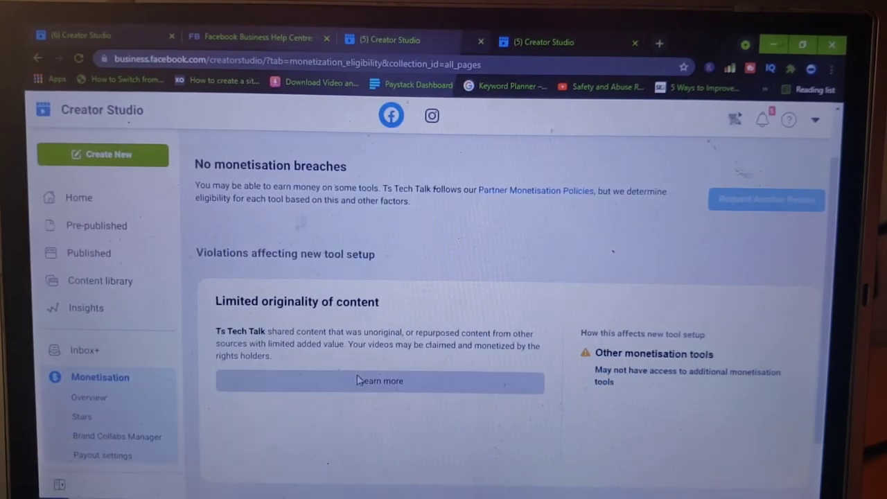
{"action": "left_click", "coordinate": [380, 380]}
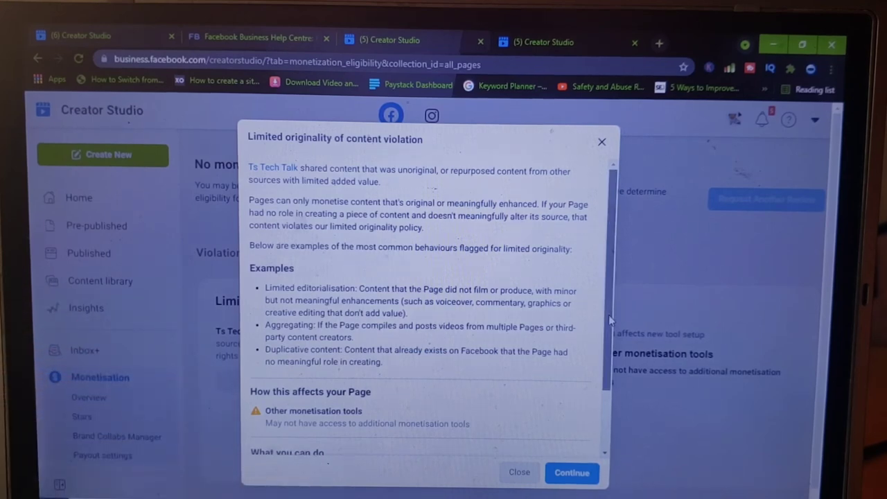
{"action": "scroll", "scroll_direction": "down", "scroll_amount": 3}
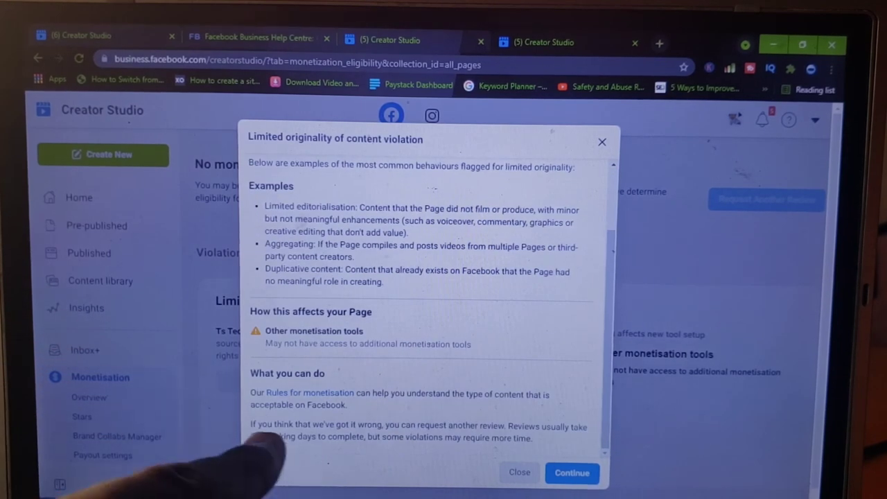